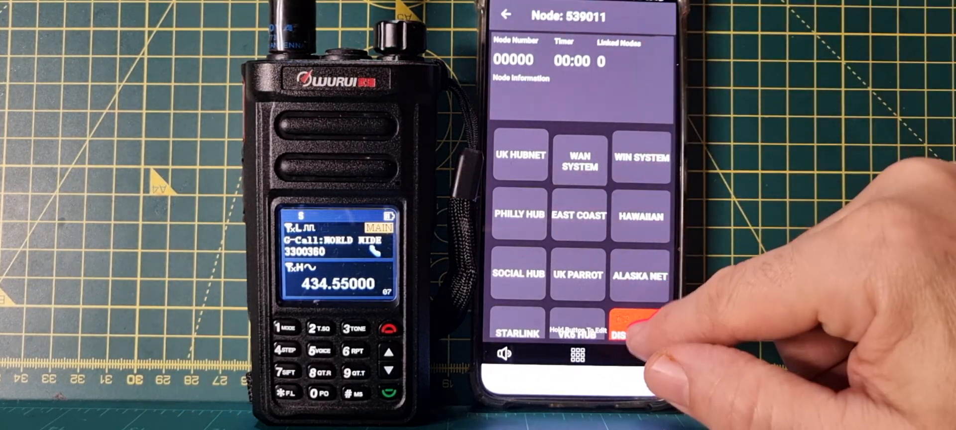
# Step: Disconnect all nodes linked to node 539011 in Node Remote
pyautogui.click(639, 327)
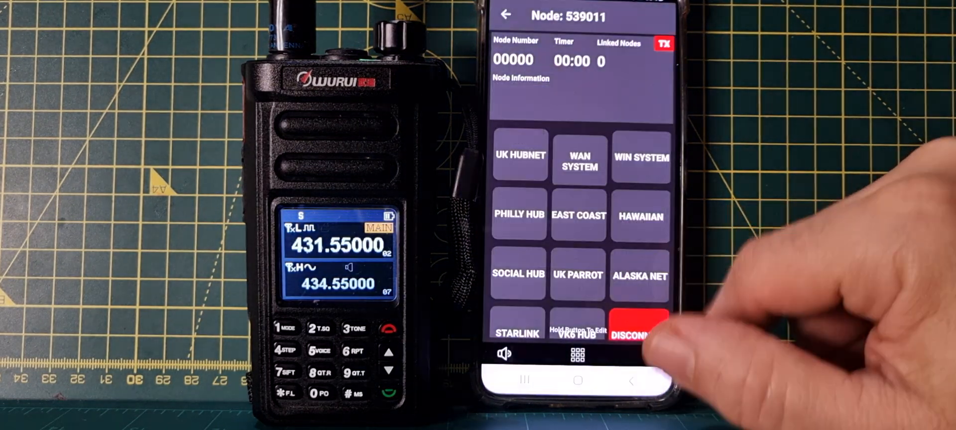
pyautogui.click(639, 327)
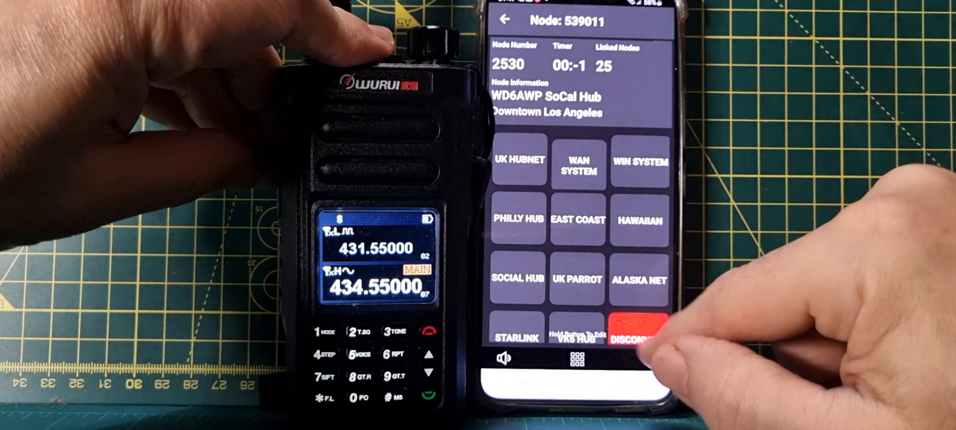
# Step: Unlink SoCal Hub node 2530 from node 539011, leaving zero linked nodes
pyautogui.click(639, 333)
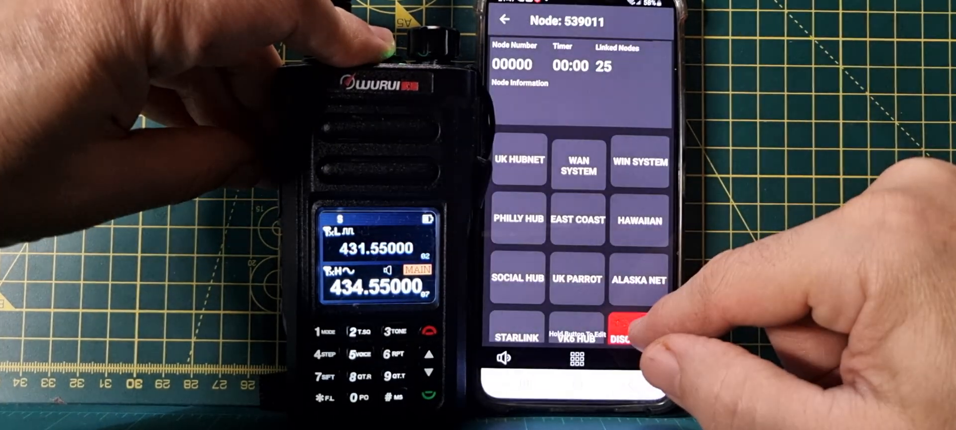
pyautogui.click(623, 328)
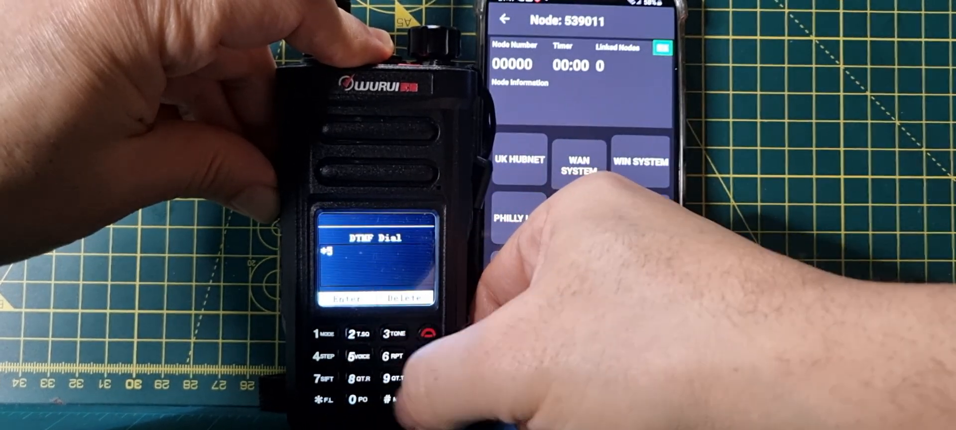
# Step: Continue keying the *5 DTMF command code on the Wurui radio
pyautogui.click(386, 376)
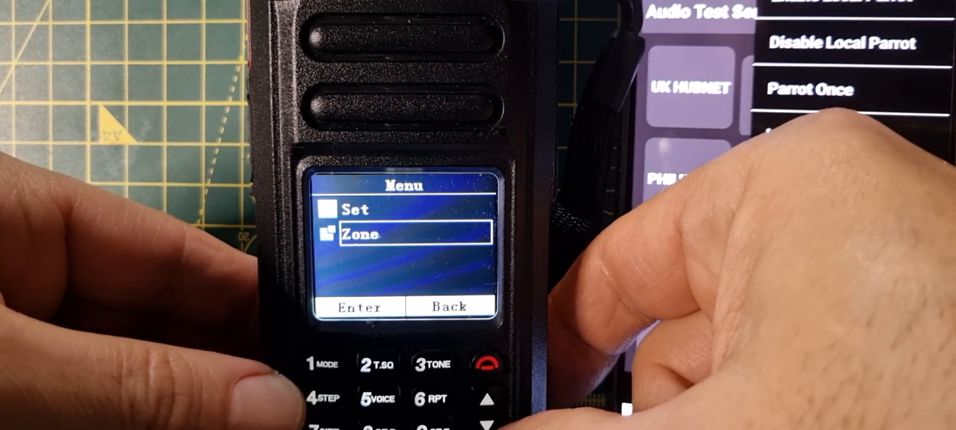
# Step: View the radio's zone list, then enter the Set submenu
pyautogui.click(358, 308)
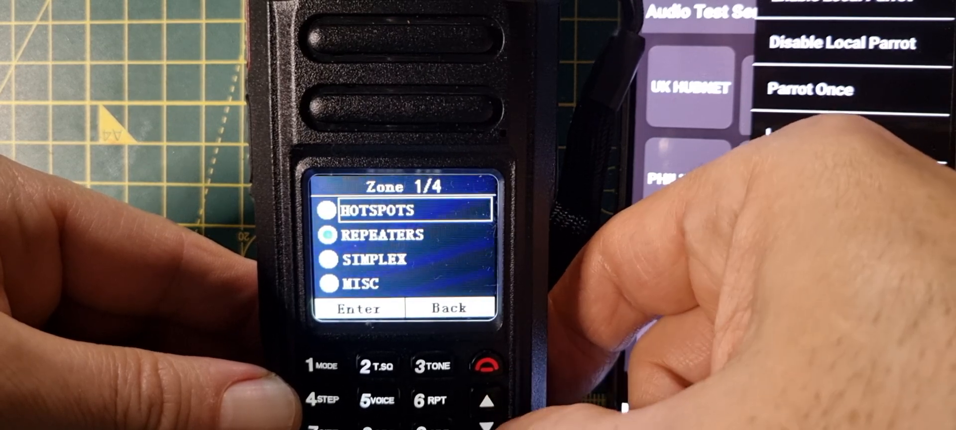
pyautogui.click(359, 308)
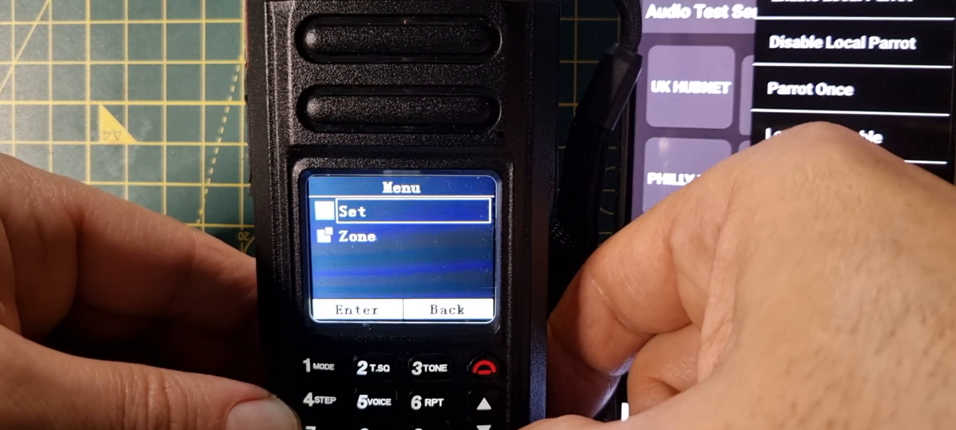
pyautogui.click(355, 310)
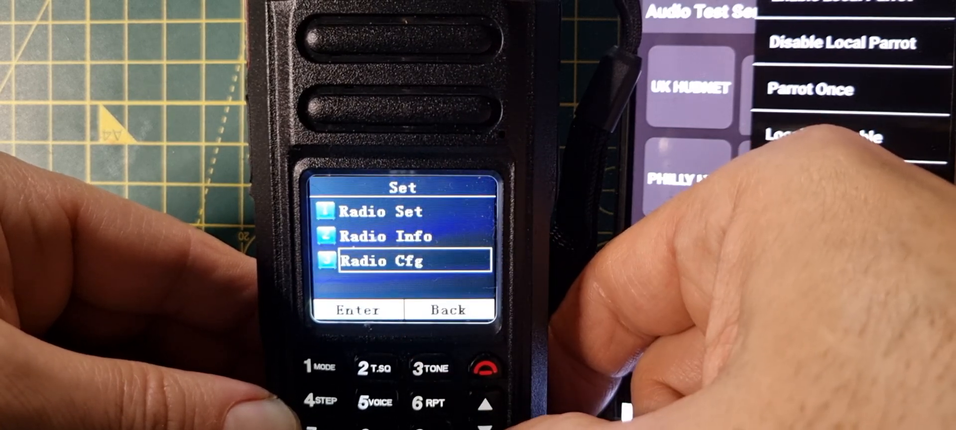
# Step: Open Radio Cfg from the Wurui radio's Set menu
pyautogui.click(356, 310)
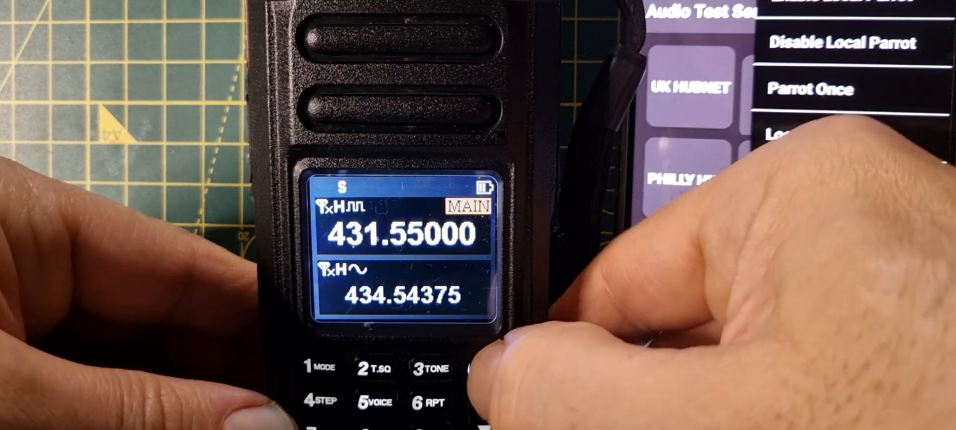
# Step: Open the Wurui radio's main menu from the frequency display
pyautogui.click(476, 369)
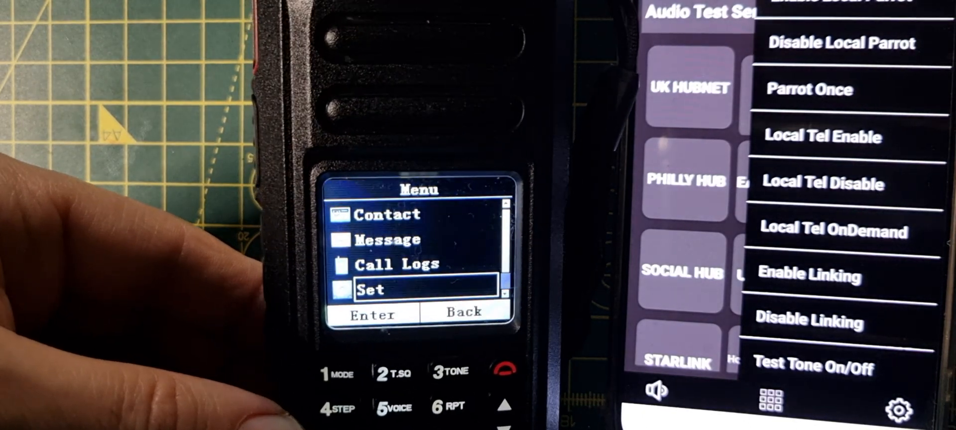
# Step: Navigate Set, then Radio Cfg, to the Ch Type setting
pyautogui.click(370, 314)
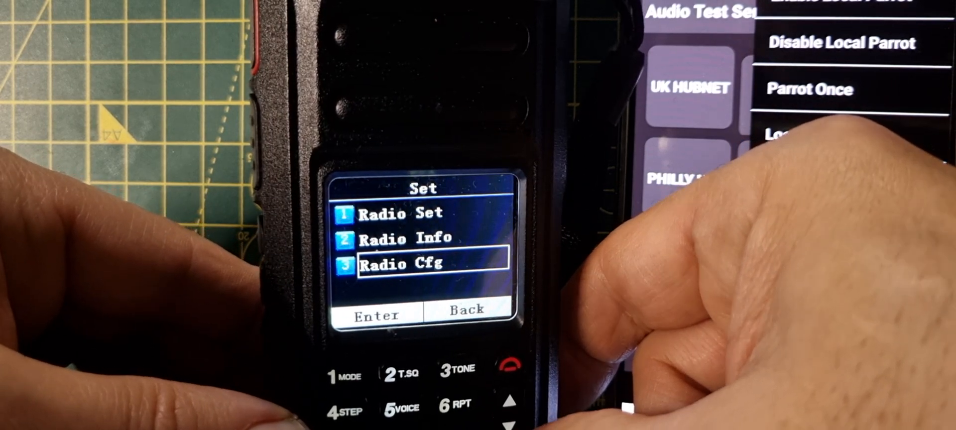
pyautogui.click(375, 316)
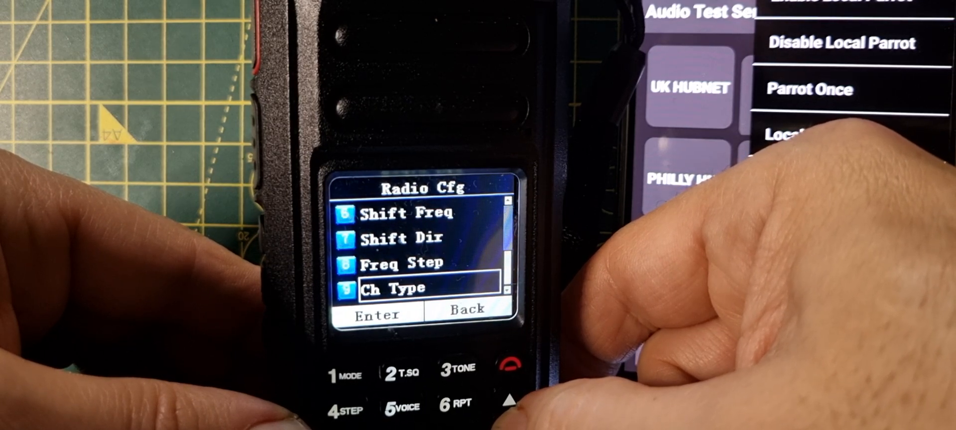
pyautogui.click(376, 314)
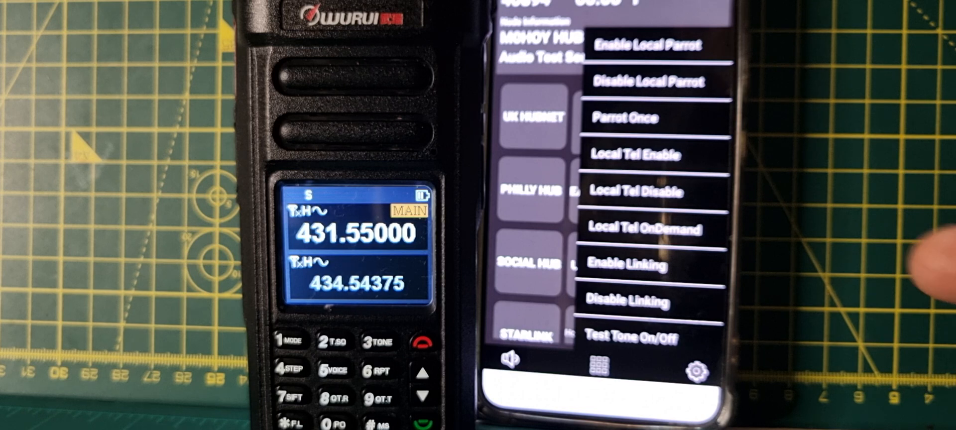
pyautogui.moveTo(909, 268)
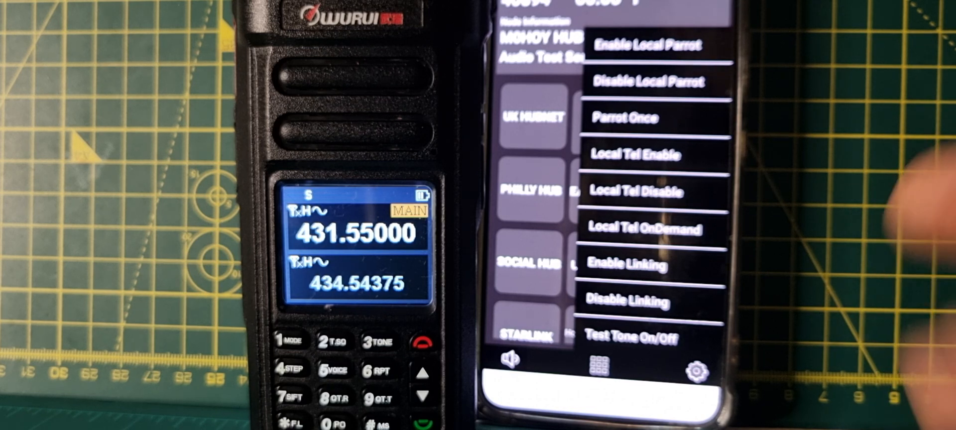